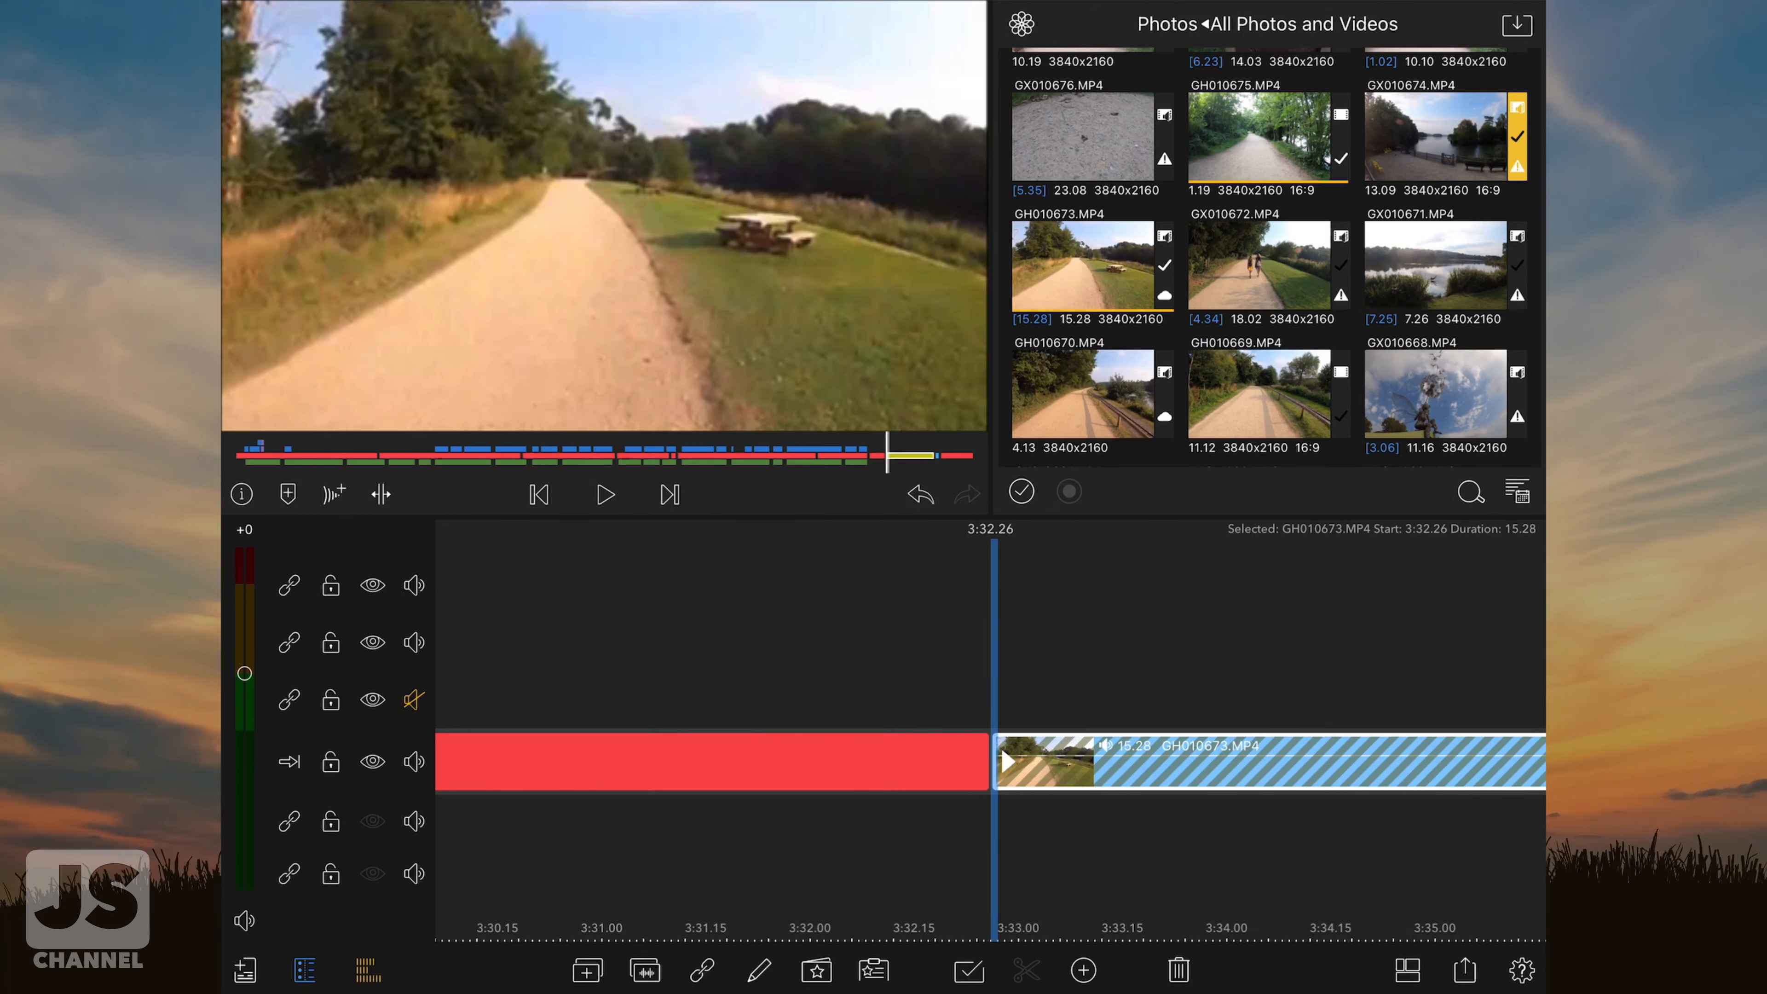
Deselect the path clip on the timeline so nothing is selected
click(1445, 265)
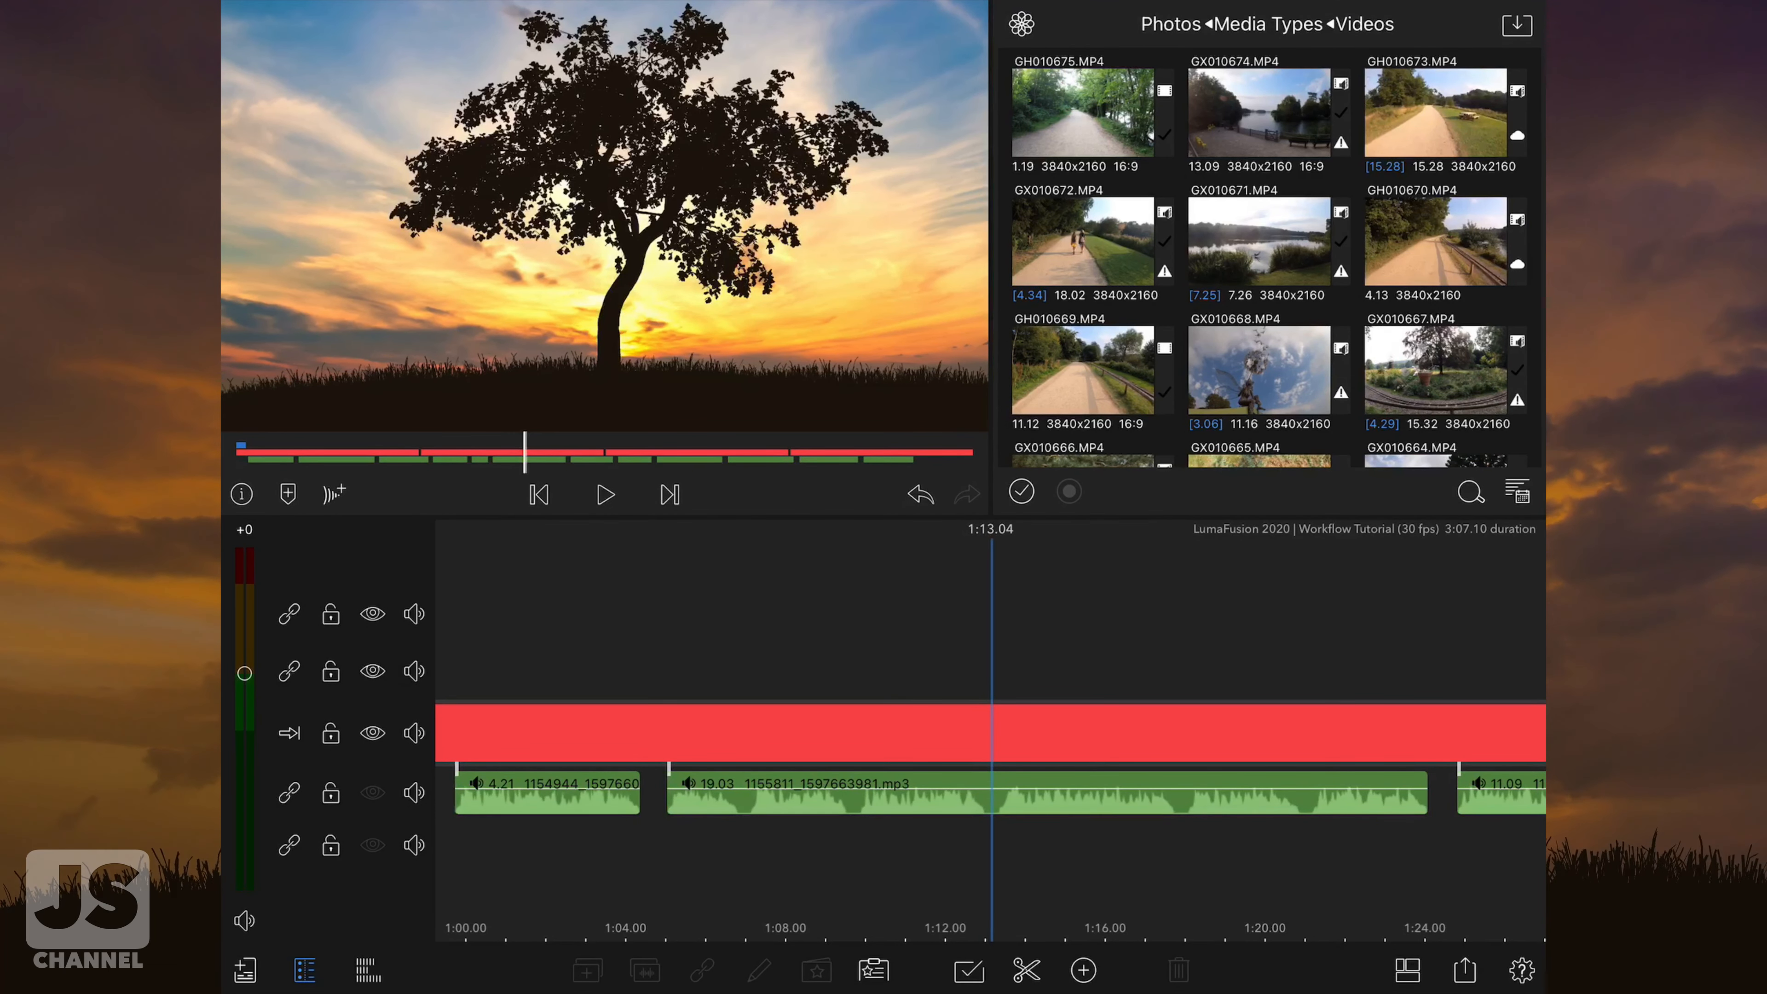
Load the lake clip GX010674.MP4 into the source preview at its full 13.09-second length
click(1266, 111)
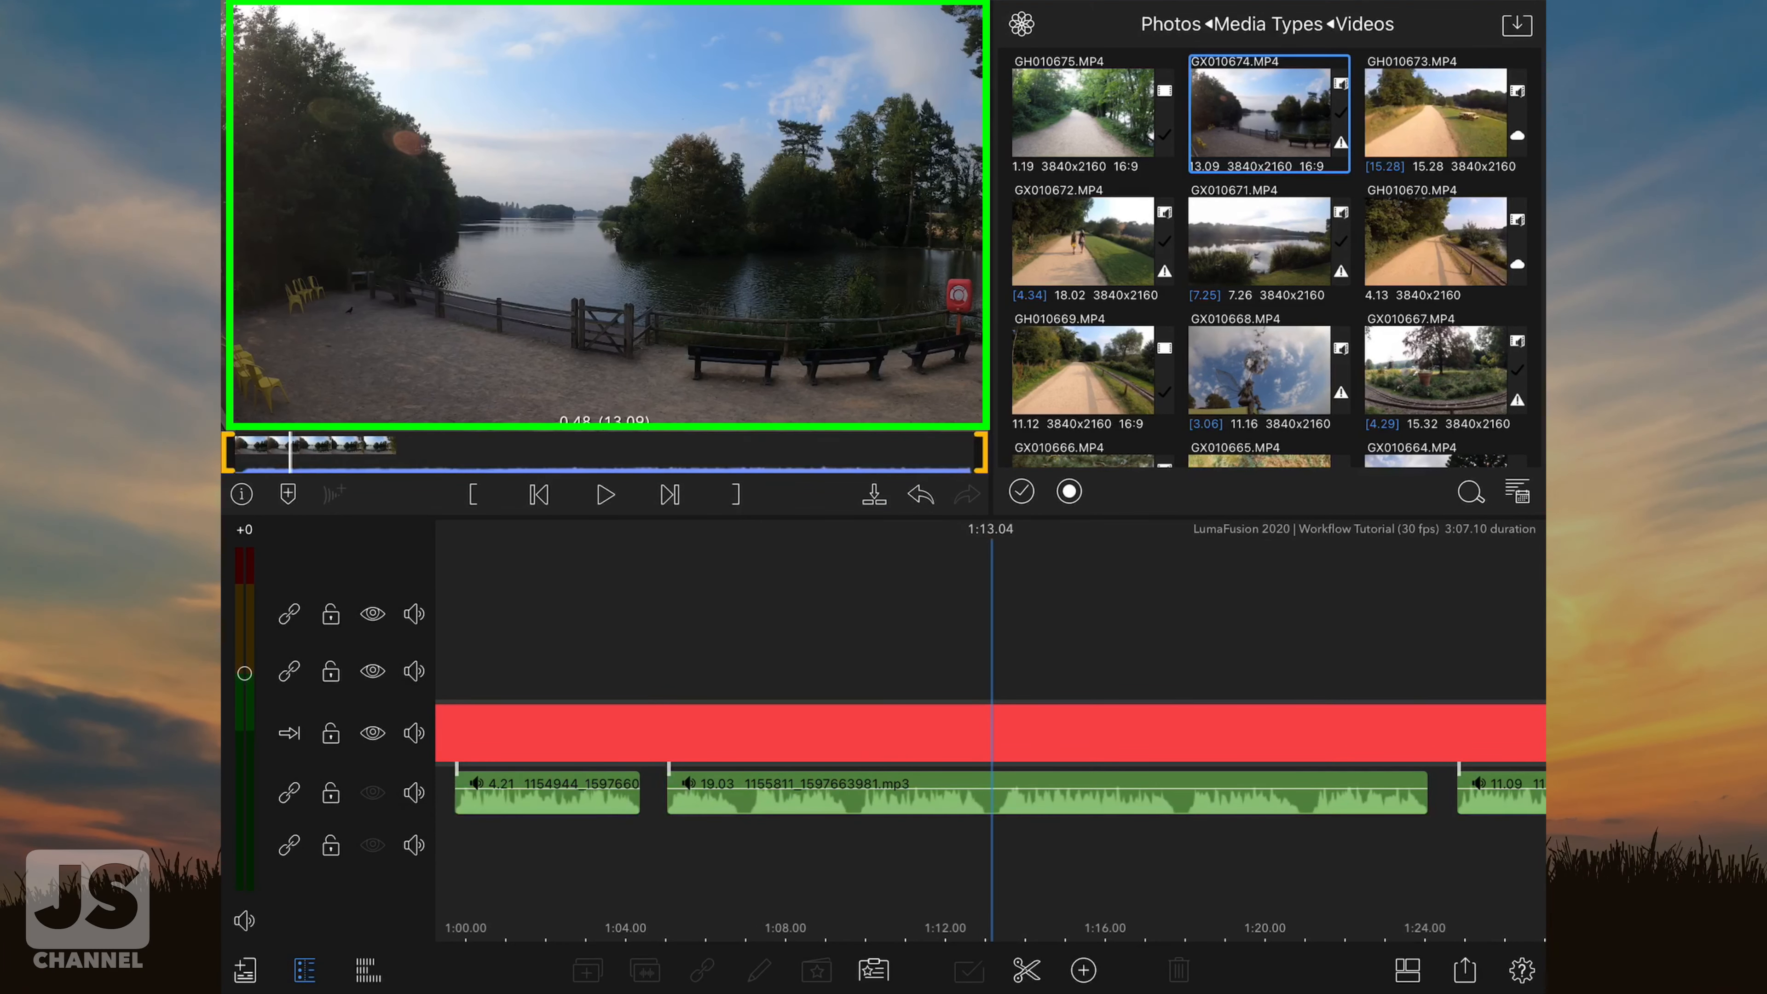
click(240, 493)
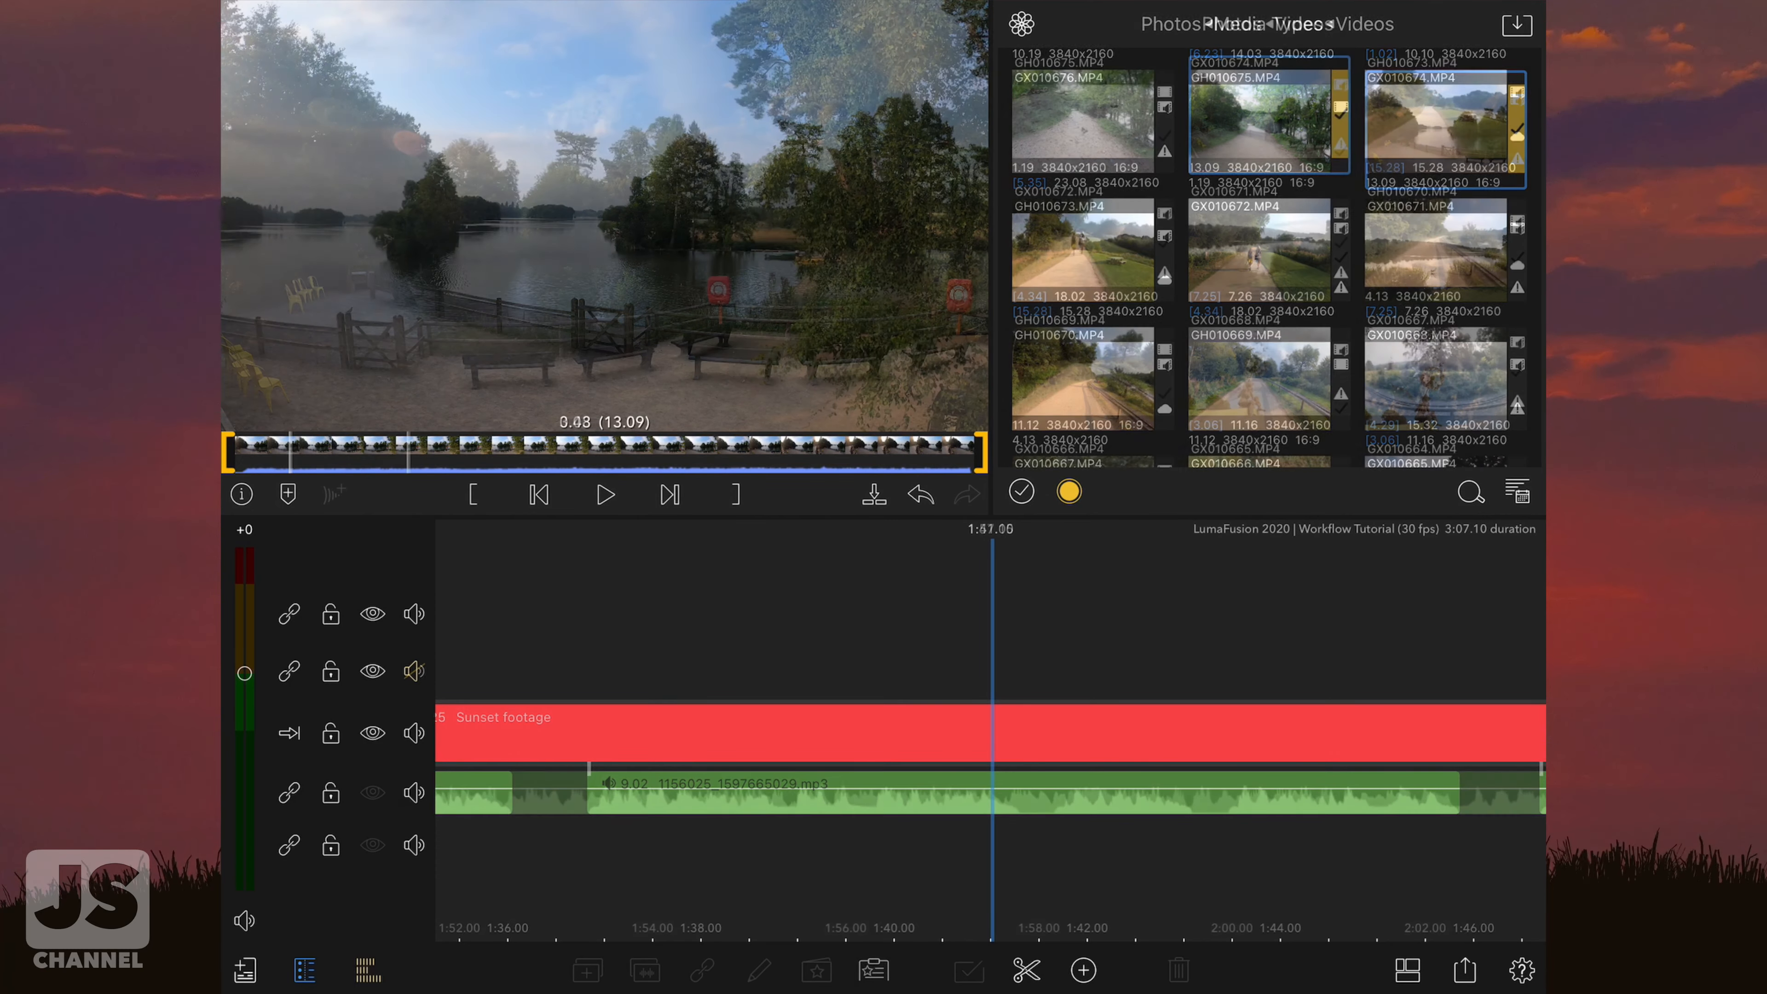
Play the lake clip and pause about 1.40 seconds in to mark the in point
click(604, 495)
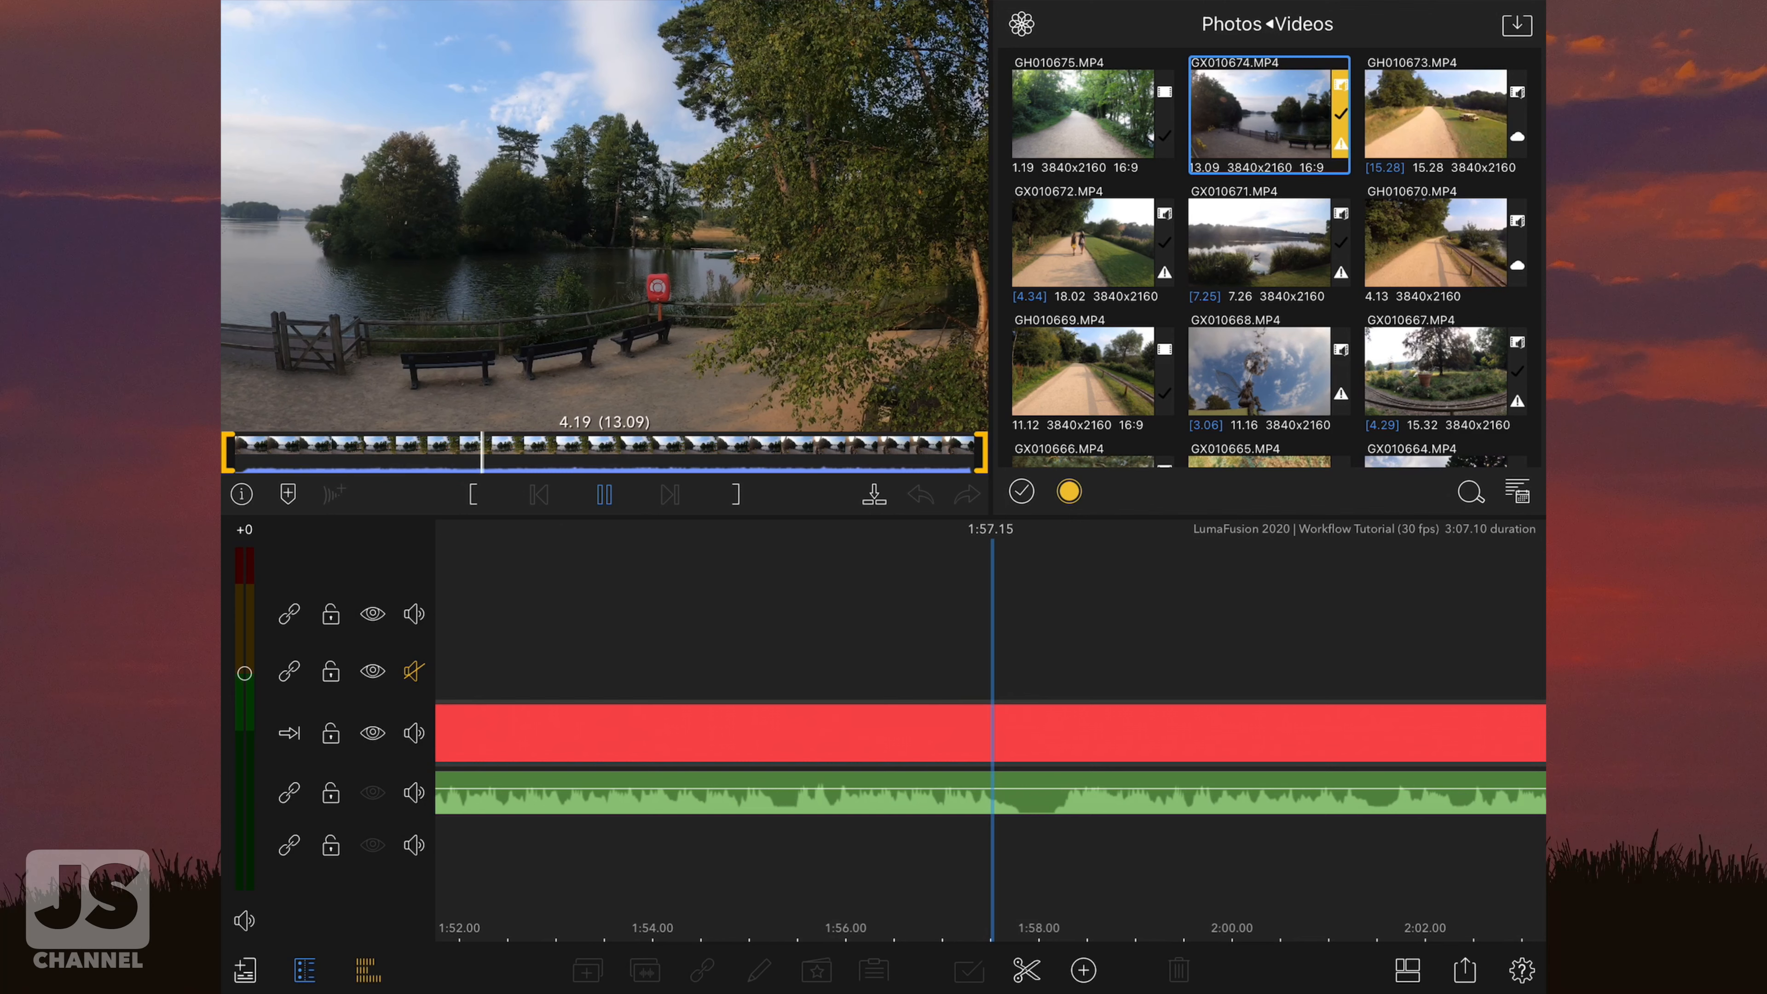
click(604, 493)
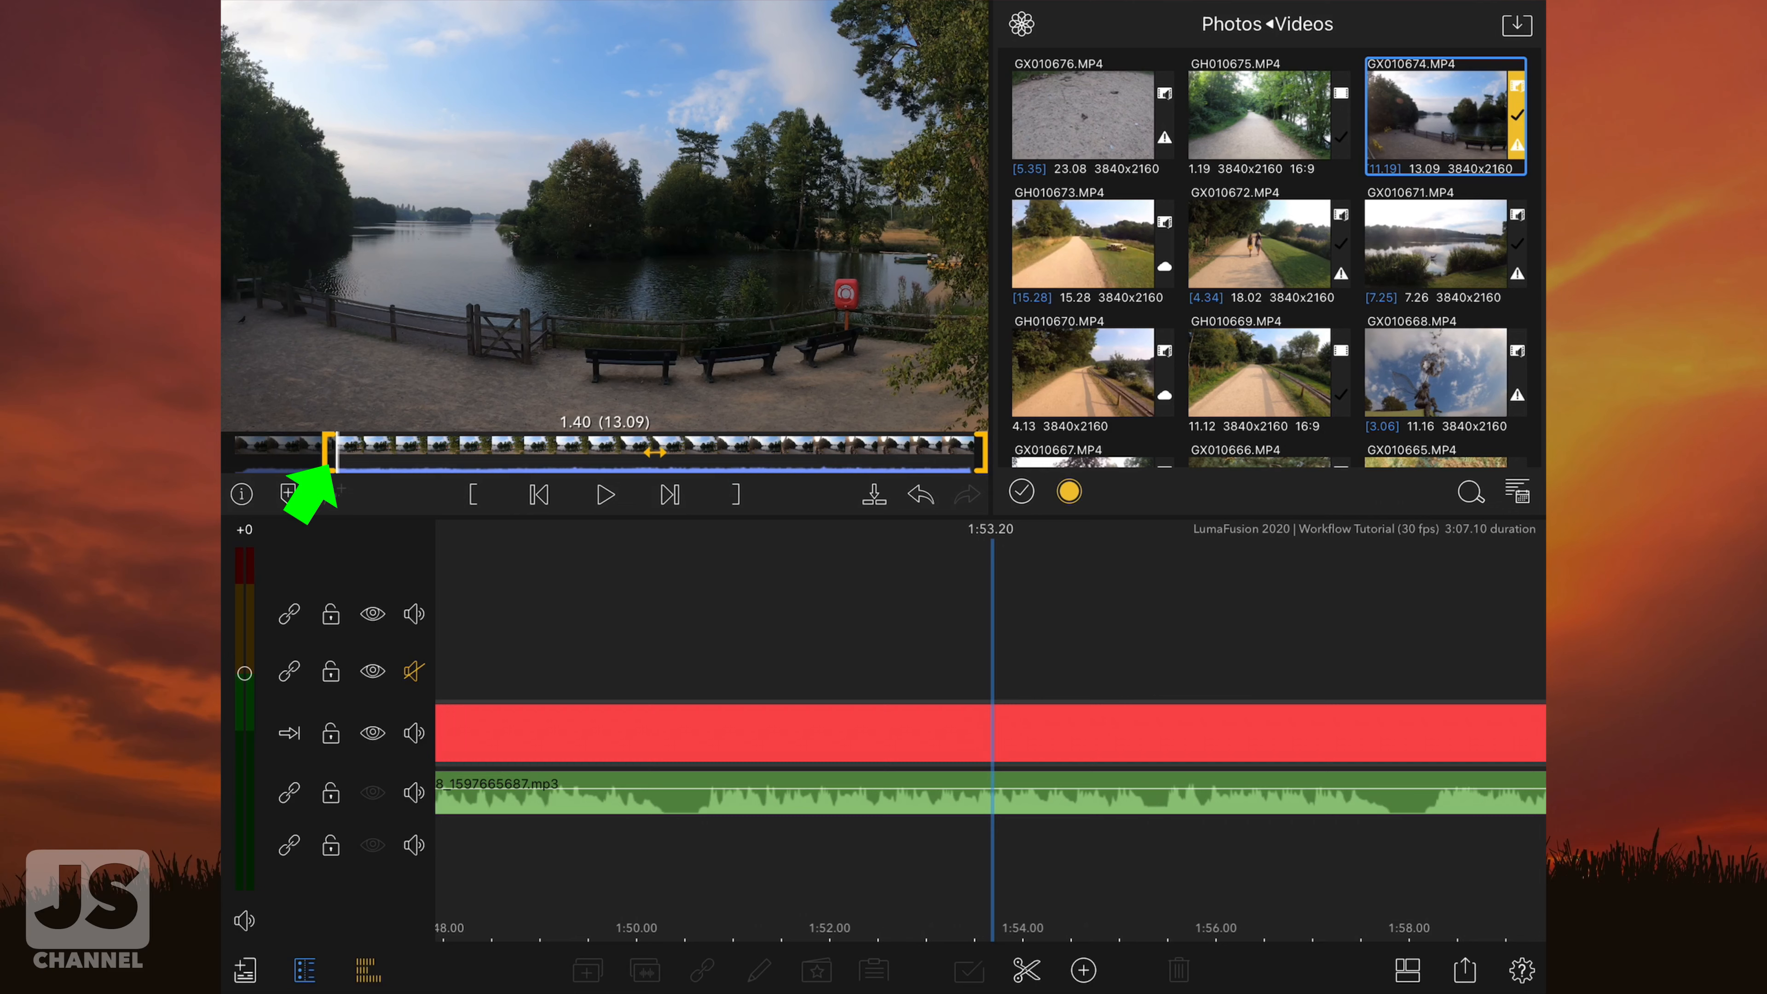
Play from the in point and pause where the roughly 2.18-second section should end
click(603, 493)
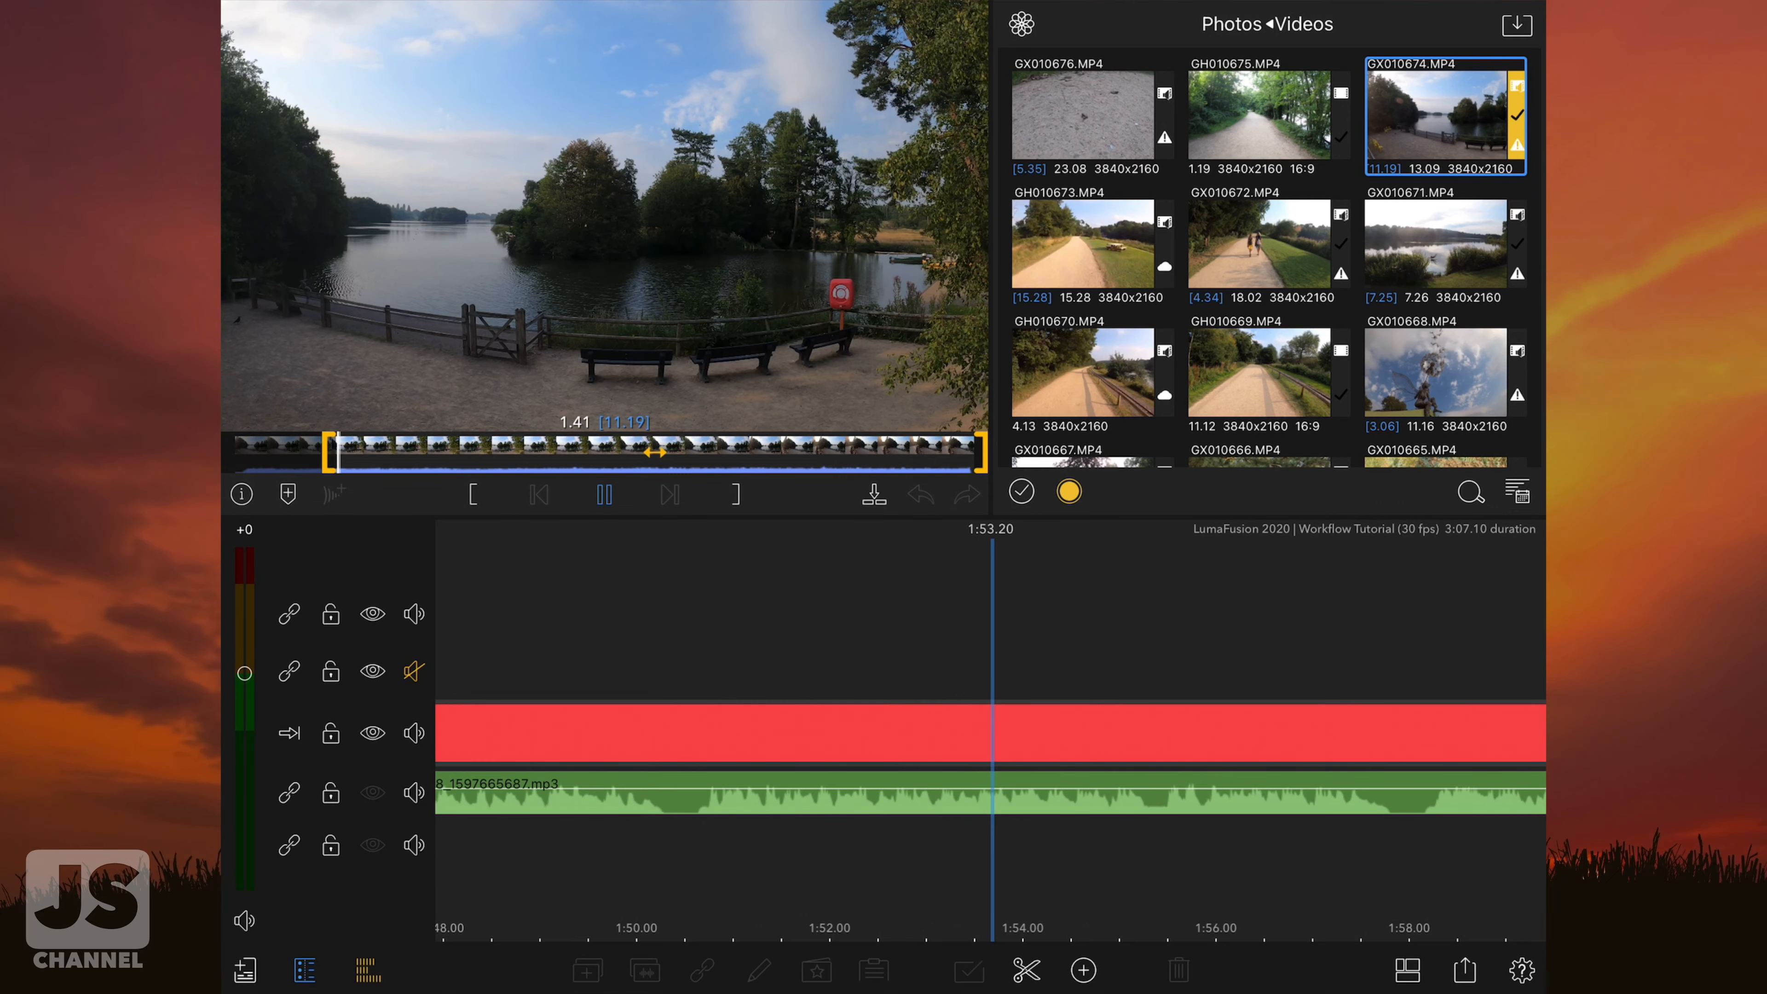
click(604, 494)
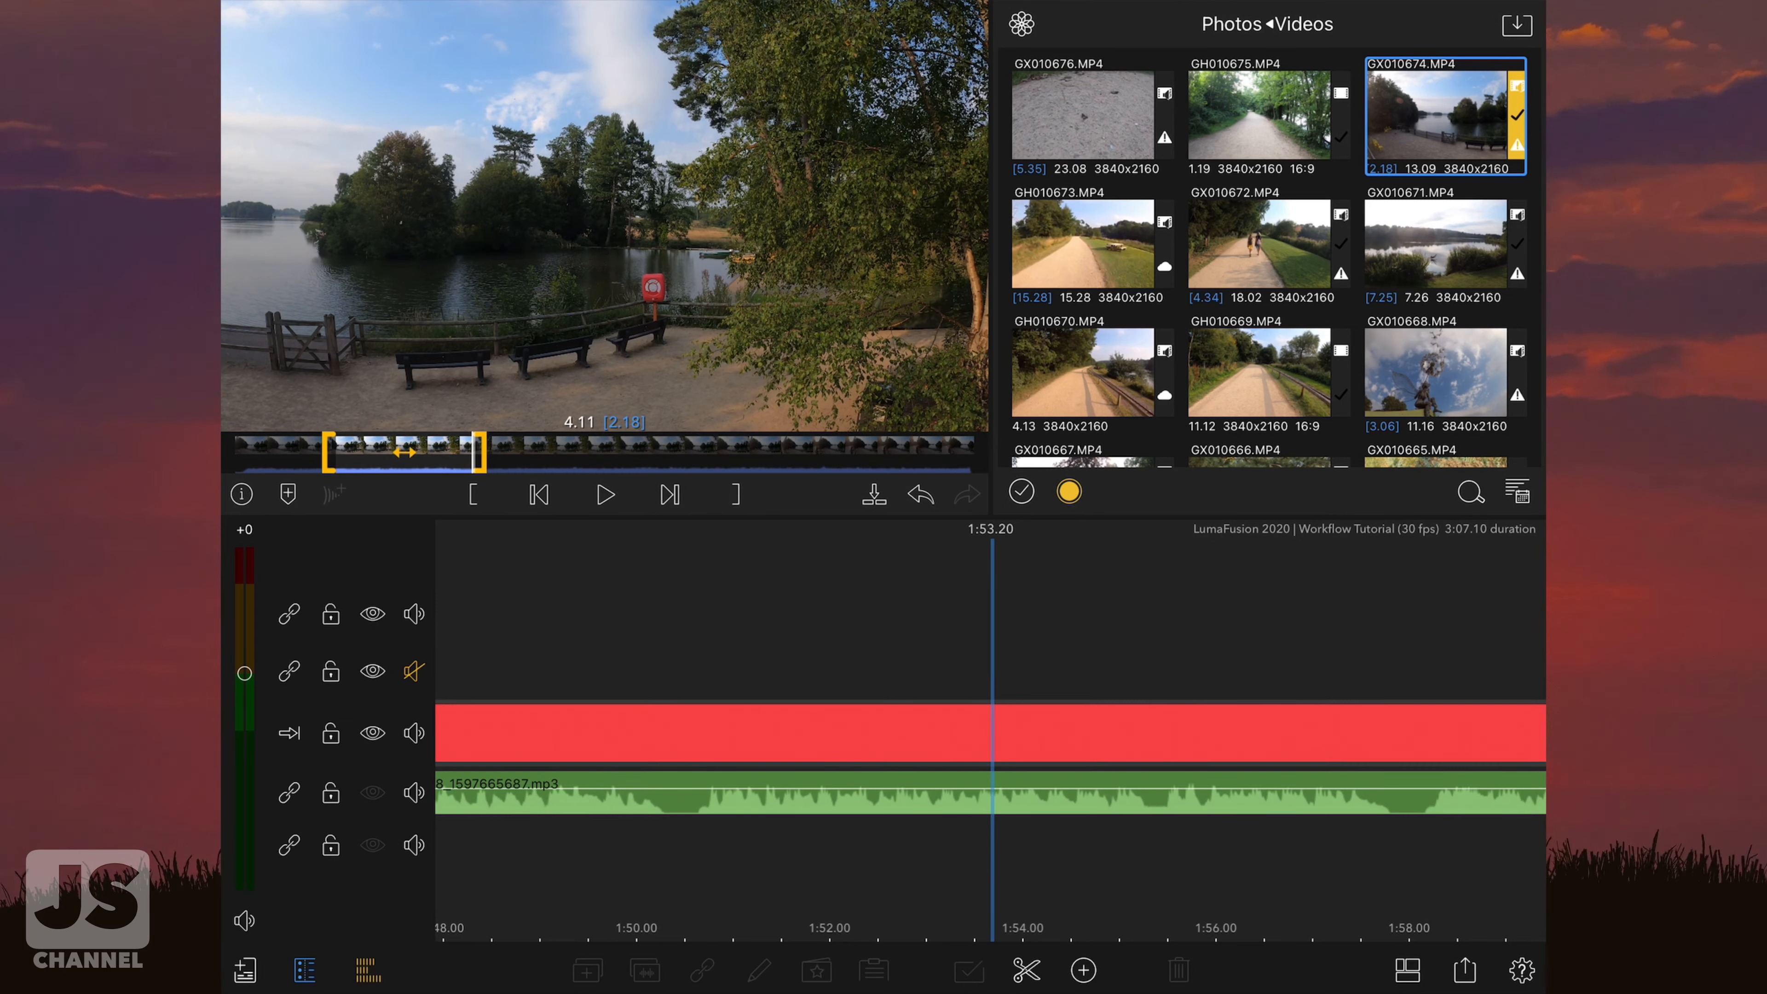
Refine the out point to a 2.12-second range and return the viewer to the project timeline
scroll(down, 3)
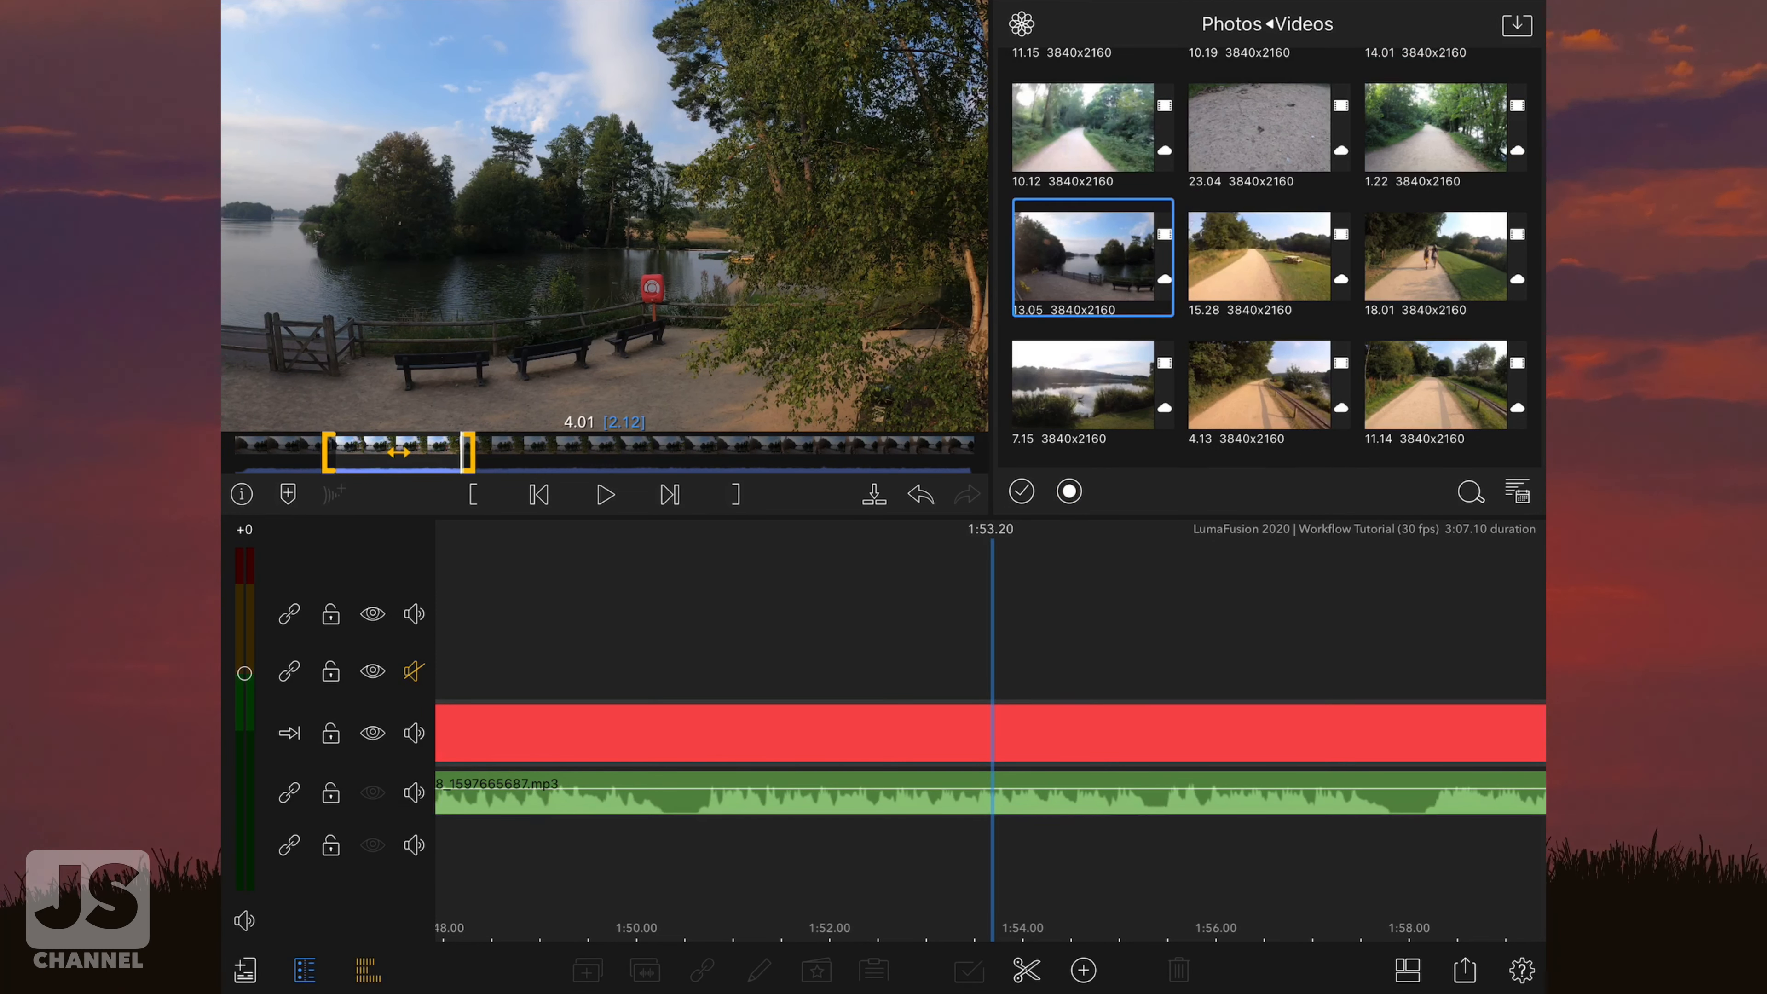
click(872, 493)
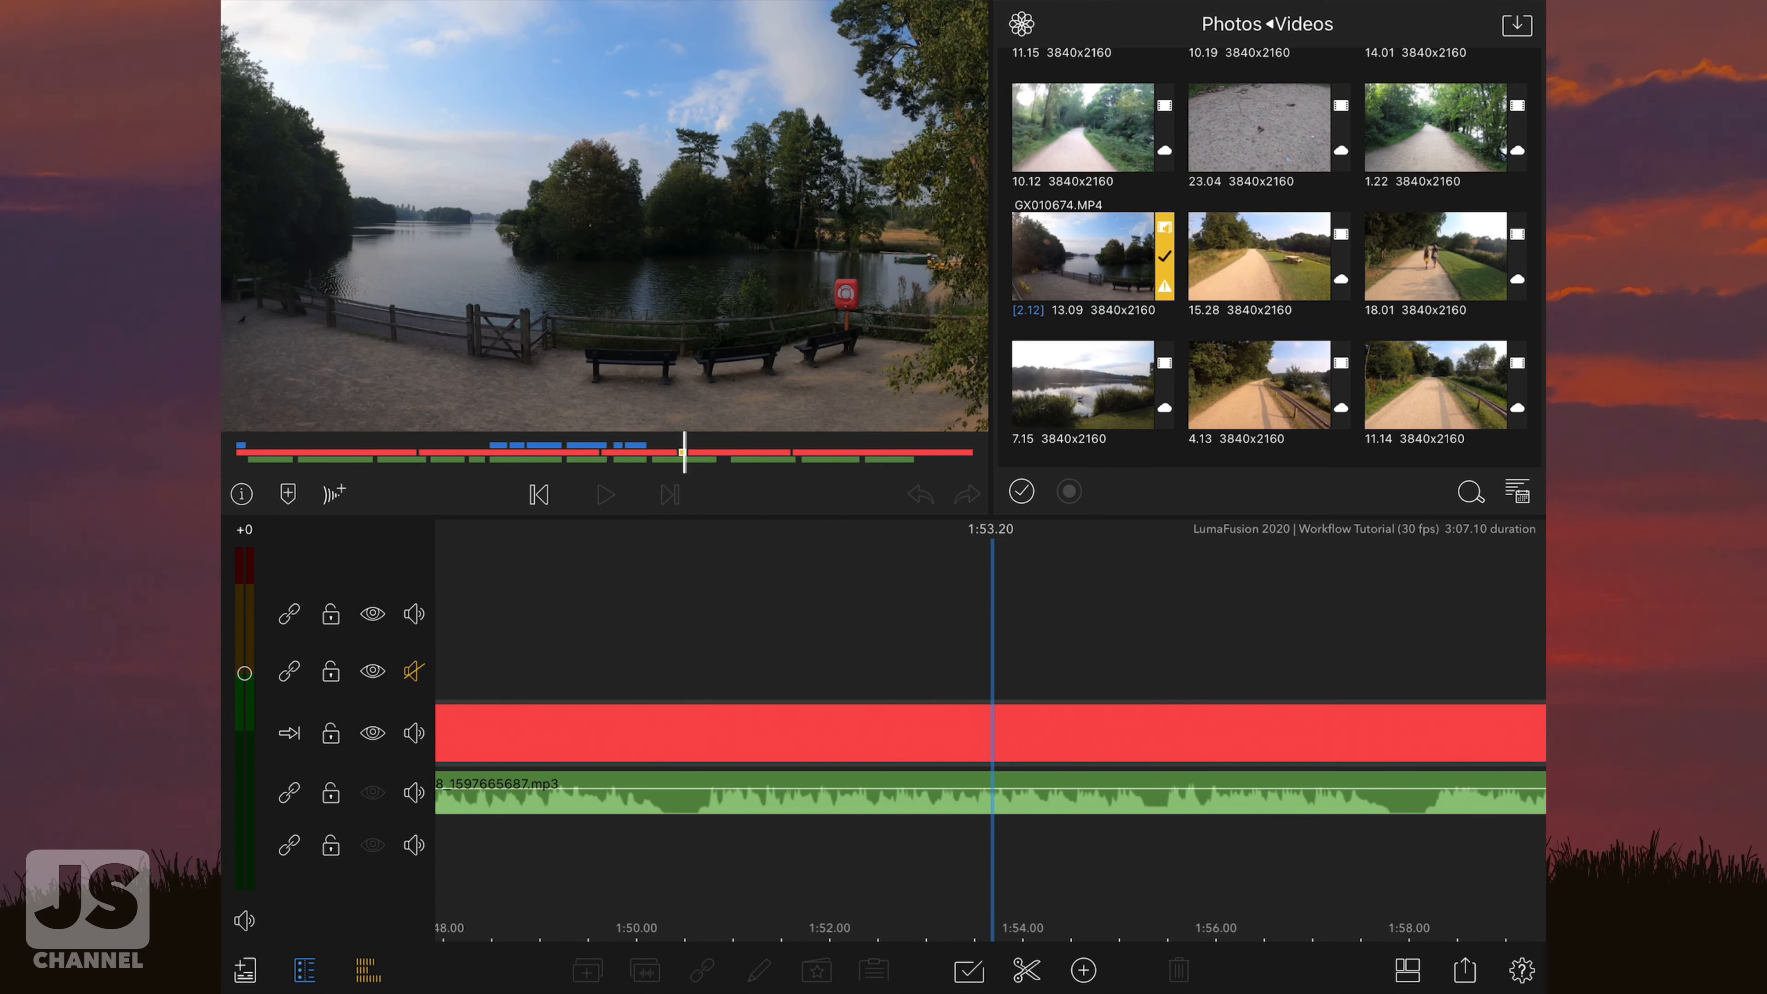
click(1090, 256)
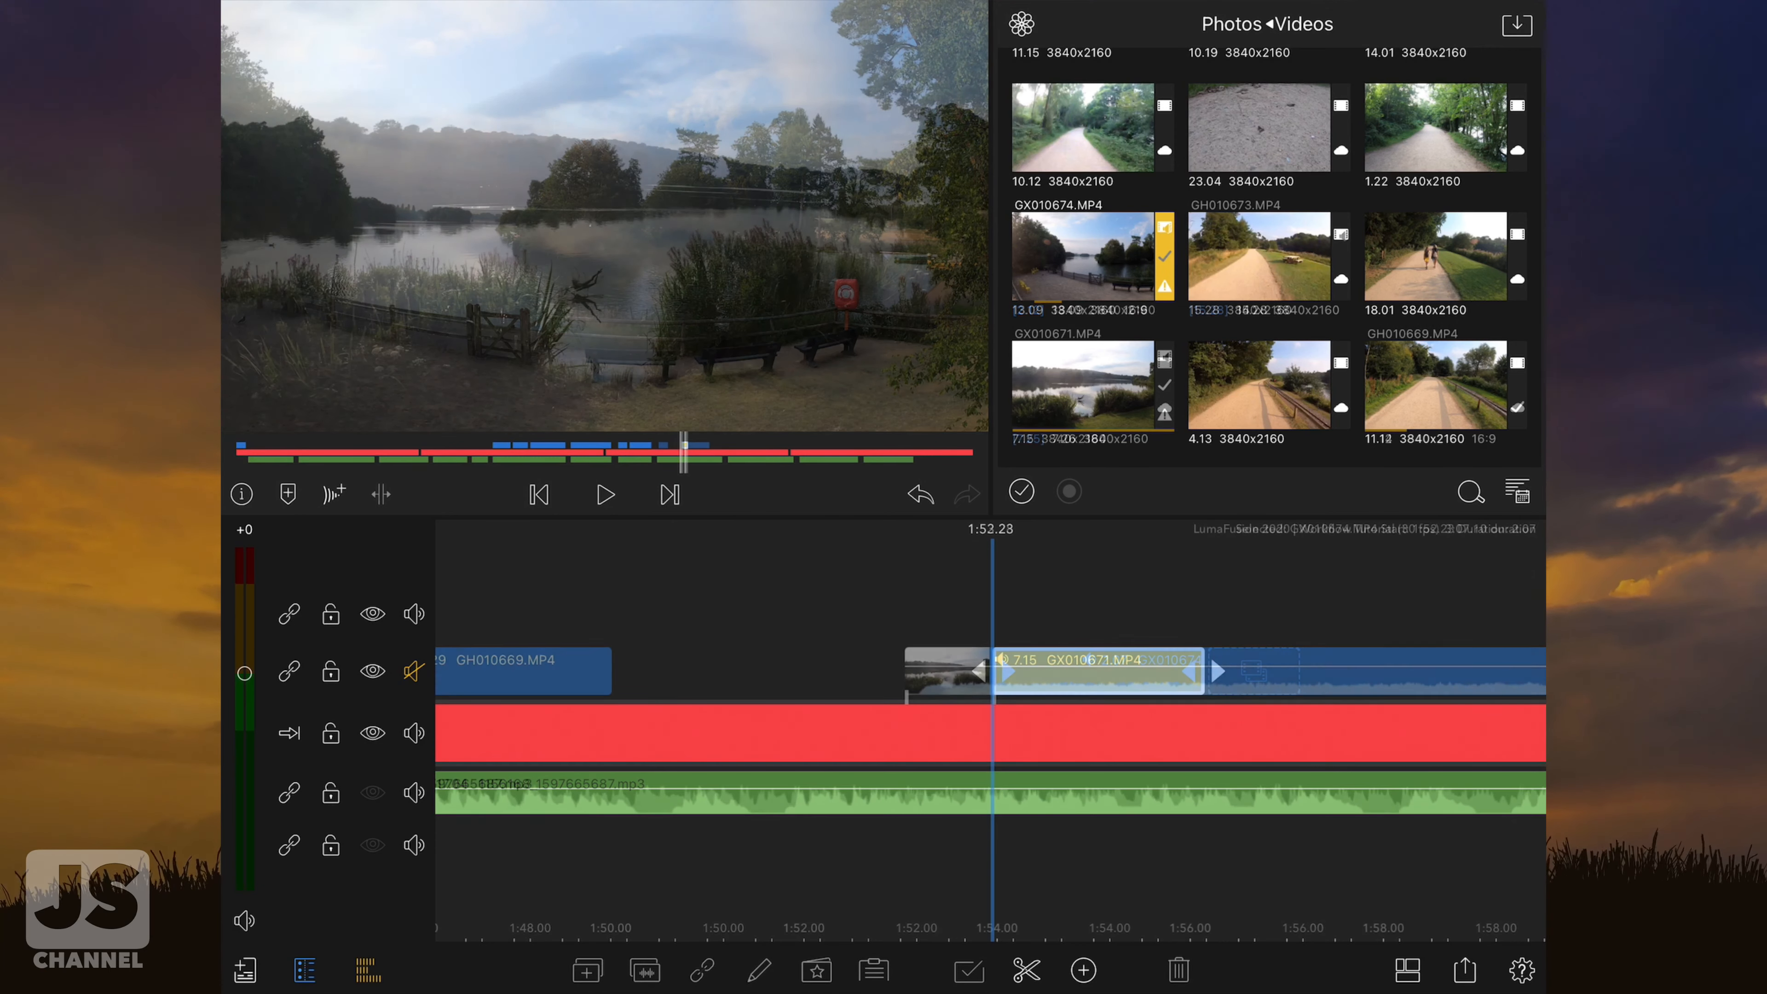
Preview clips GH010673 and GX010672, then reopen GX010674.MP4 with its 3-second trimmed range kept
click(1089, 256)
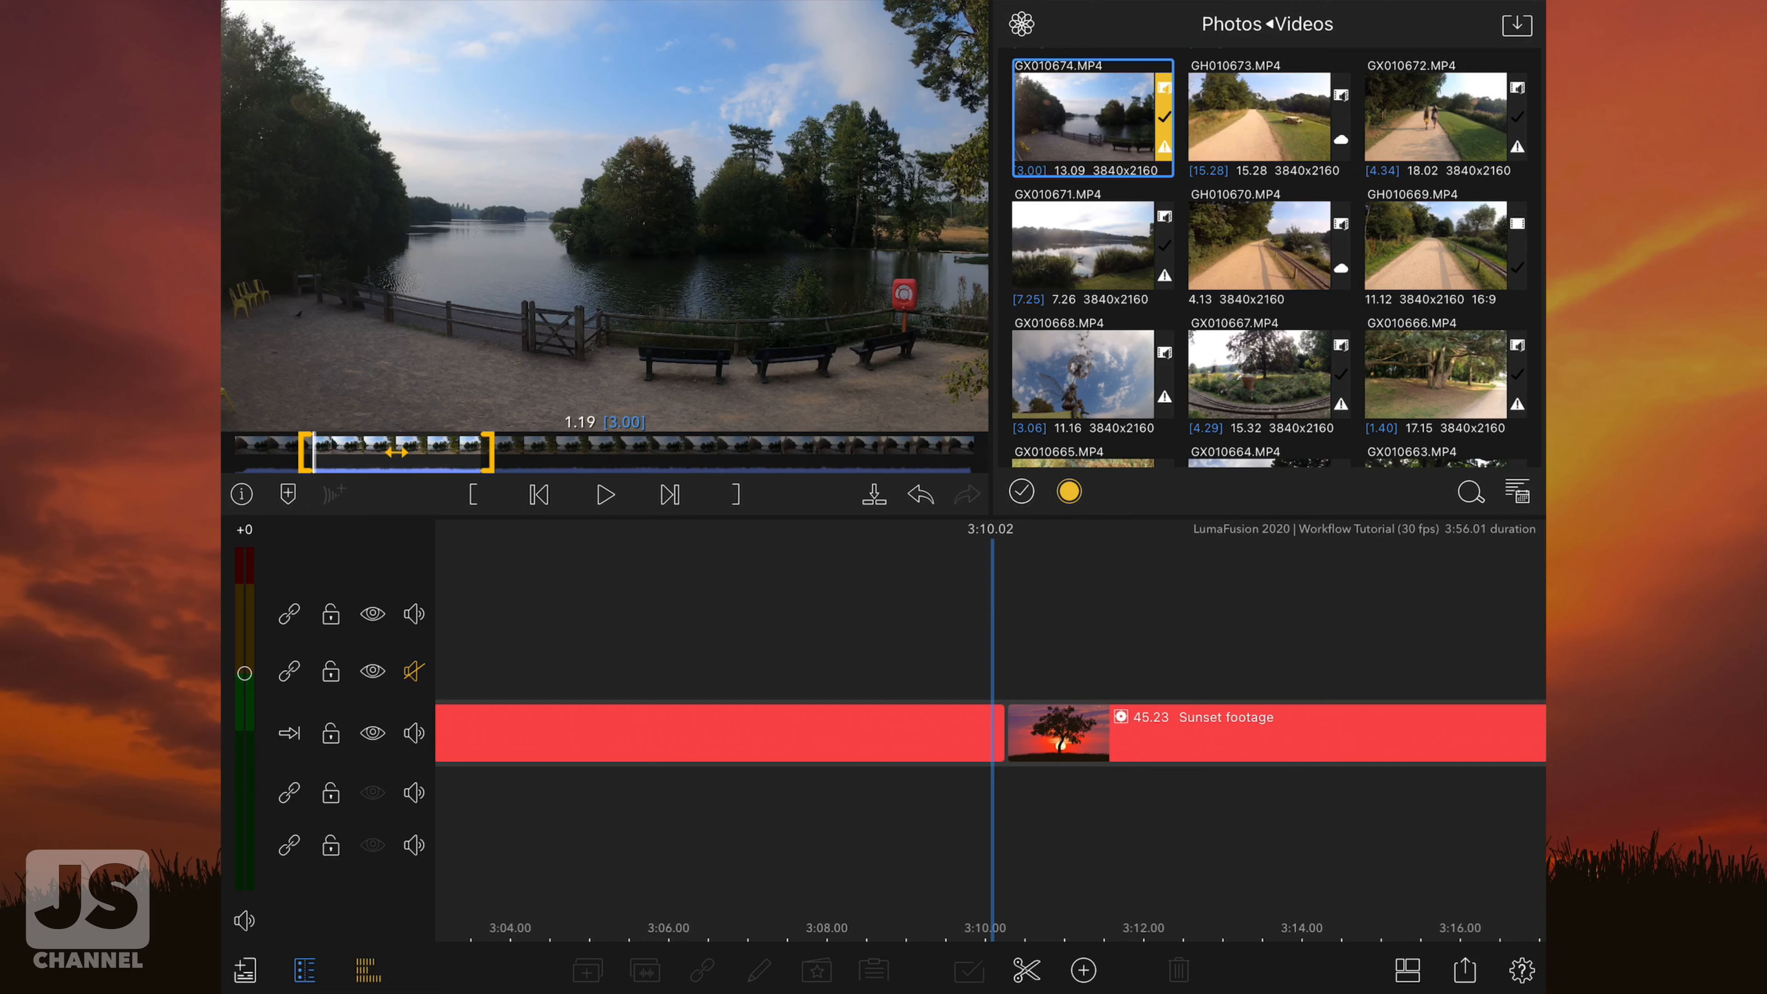
click(1265, 113)
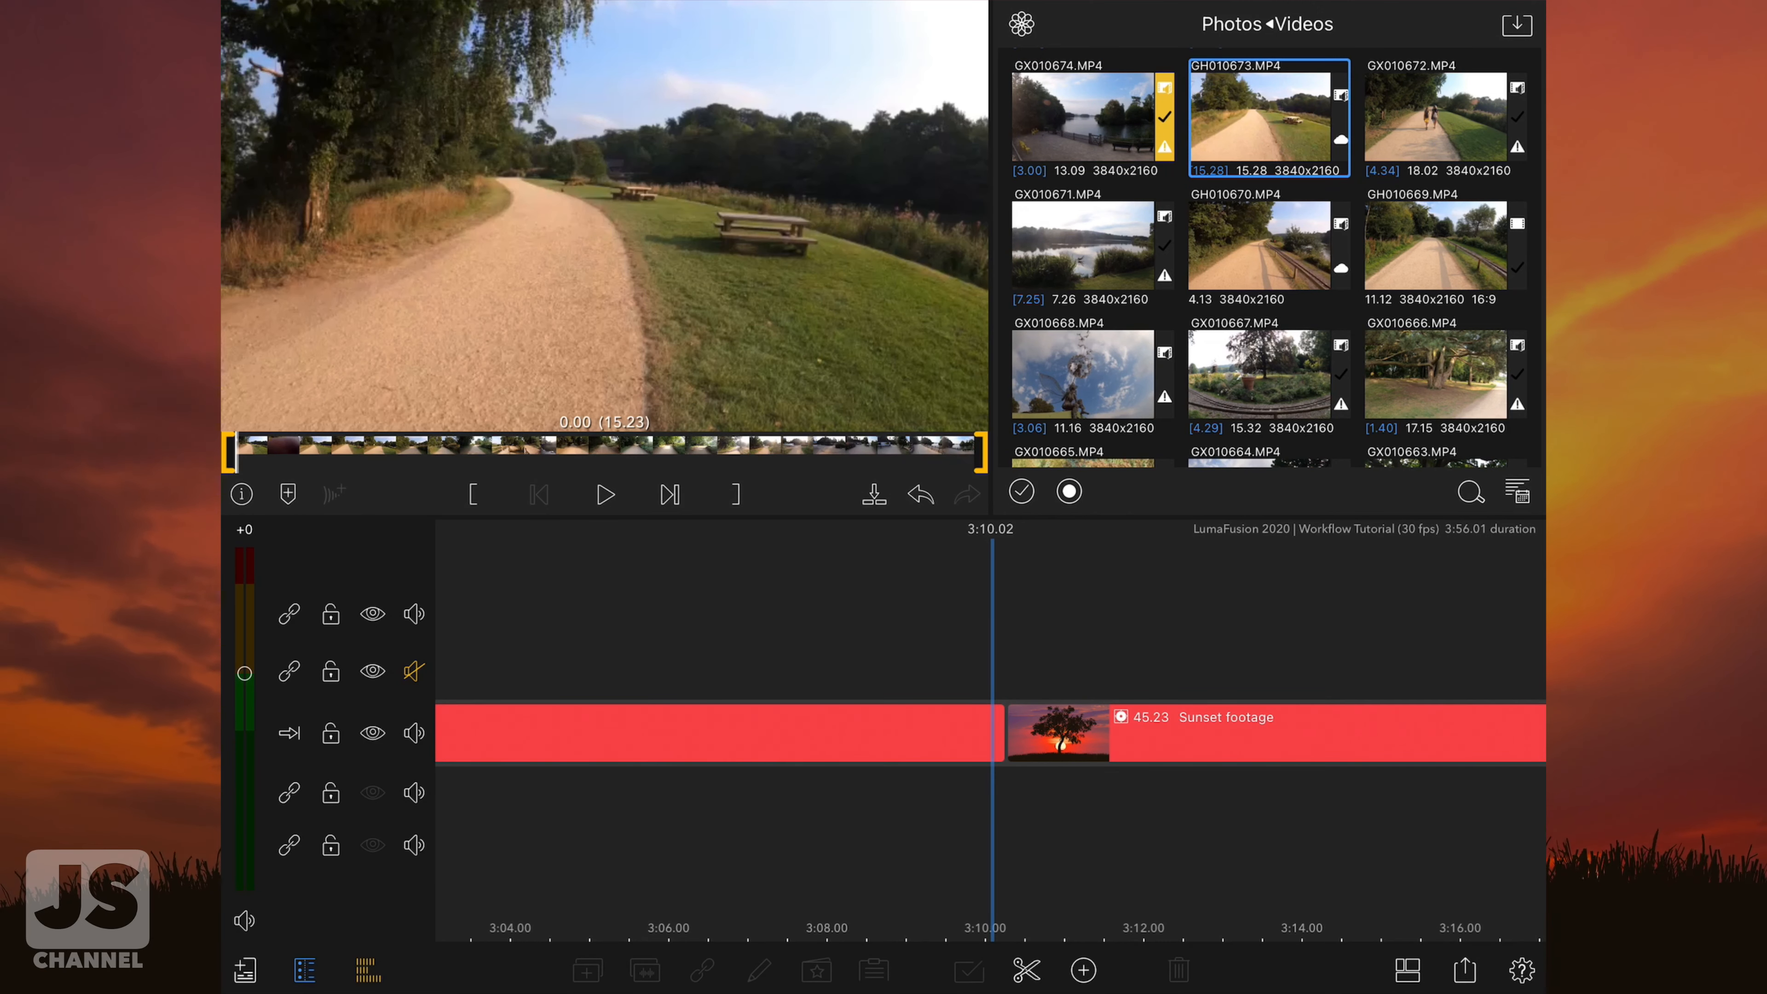
click(1438, 116)
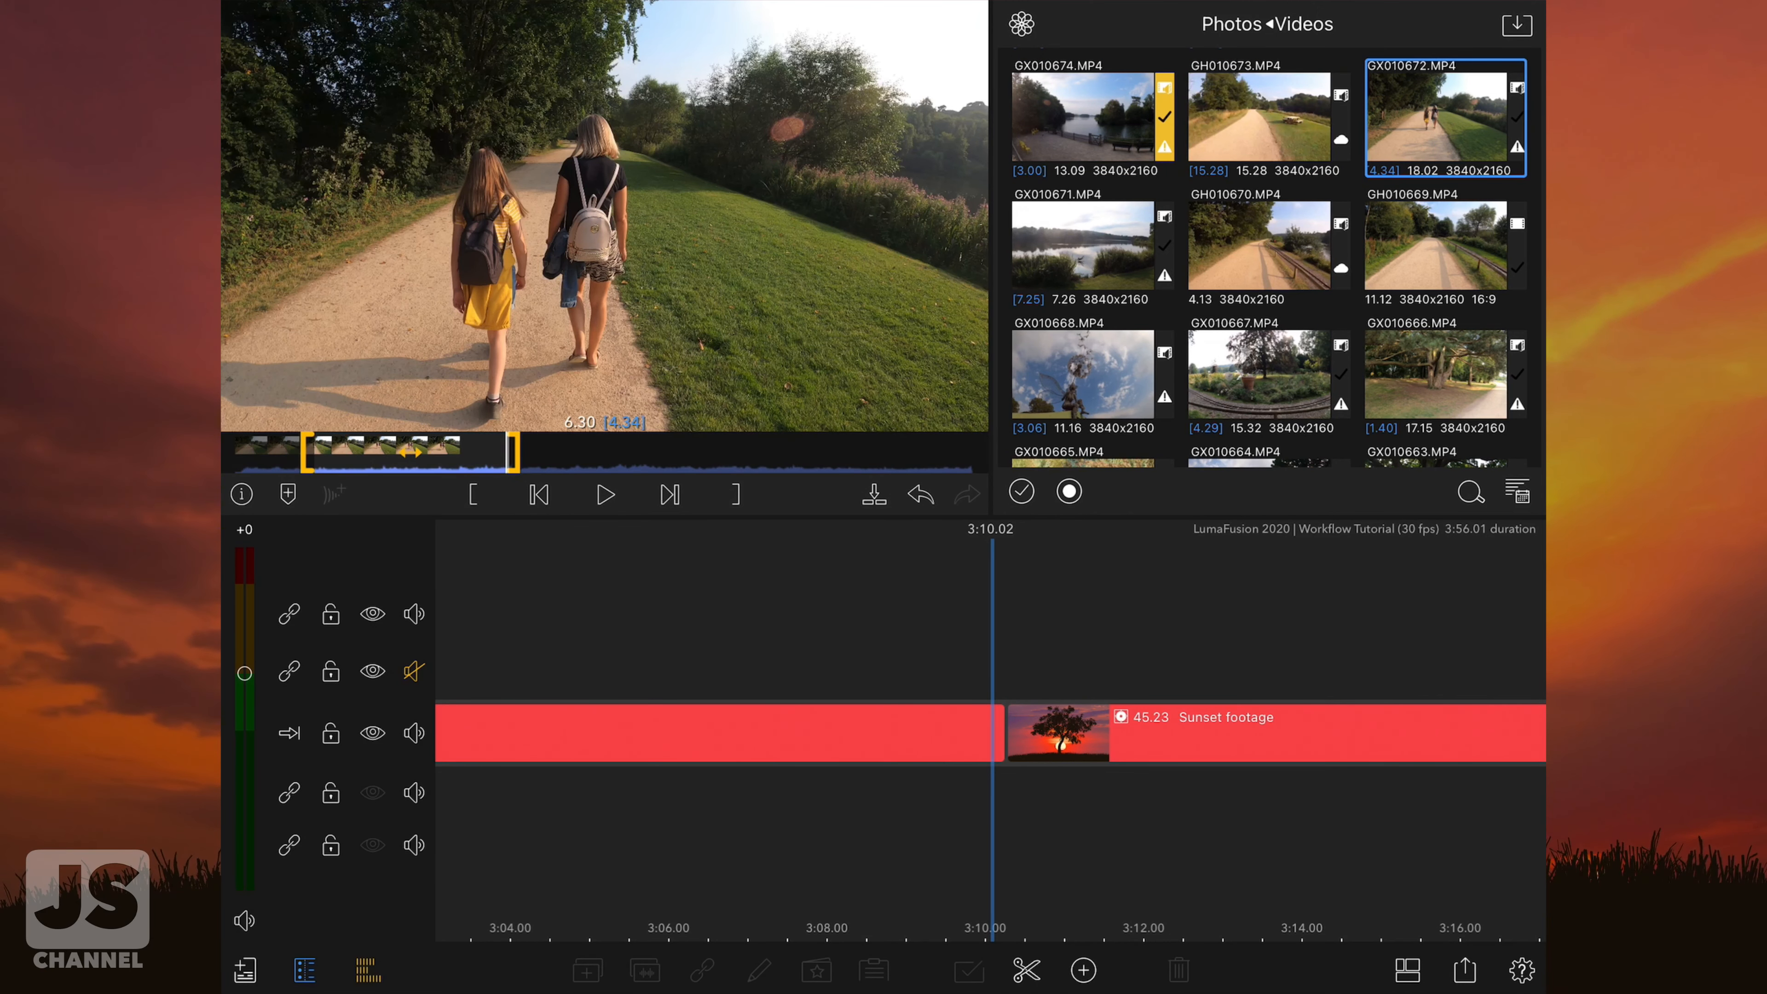
click(1090, 116)
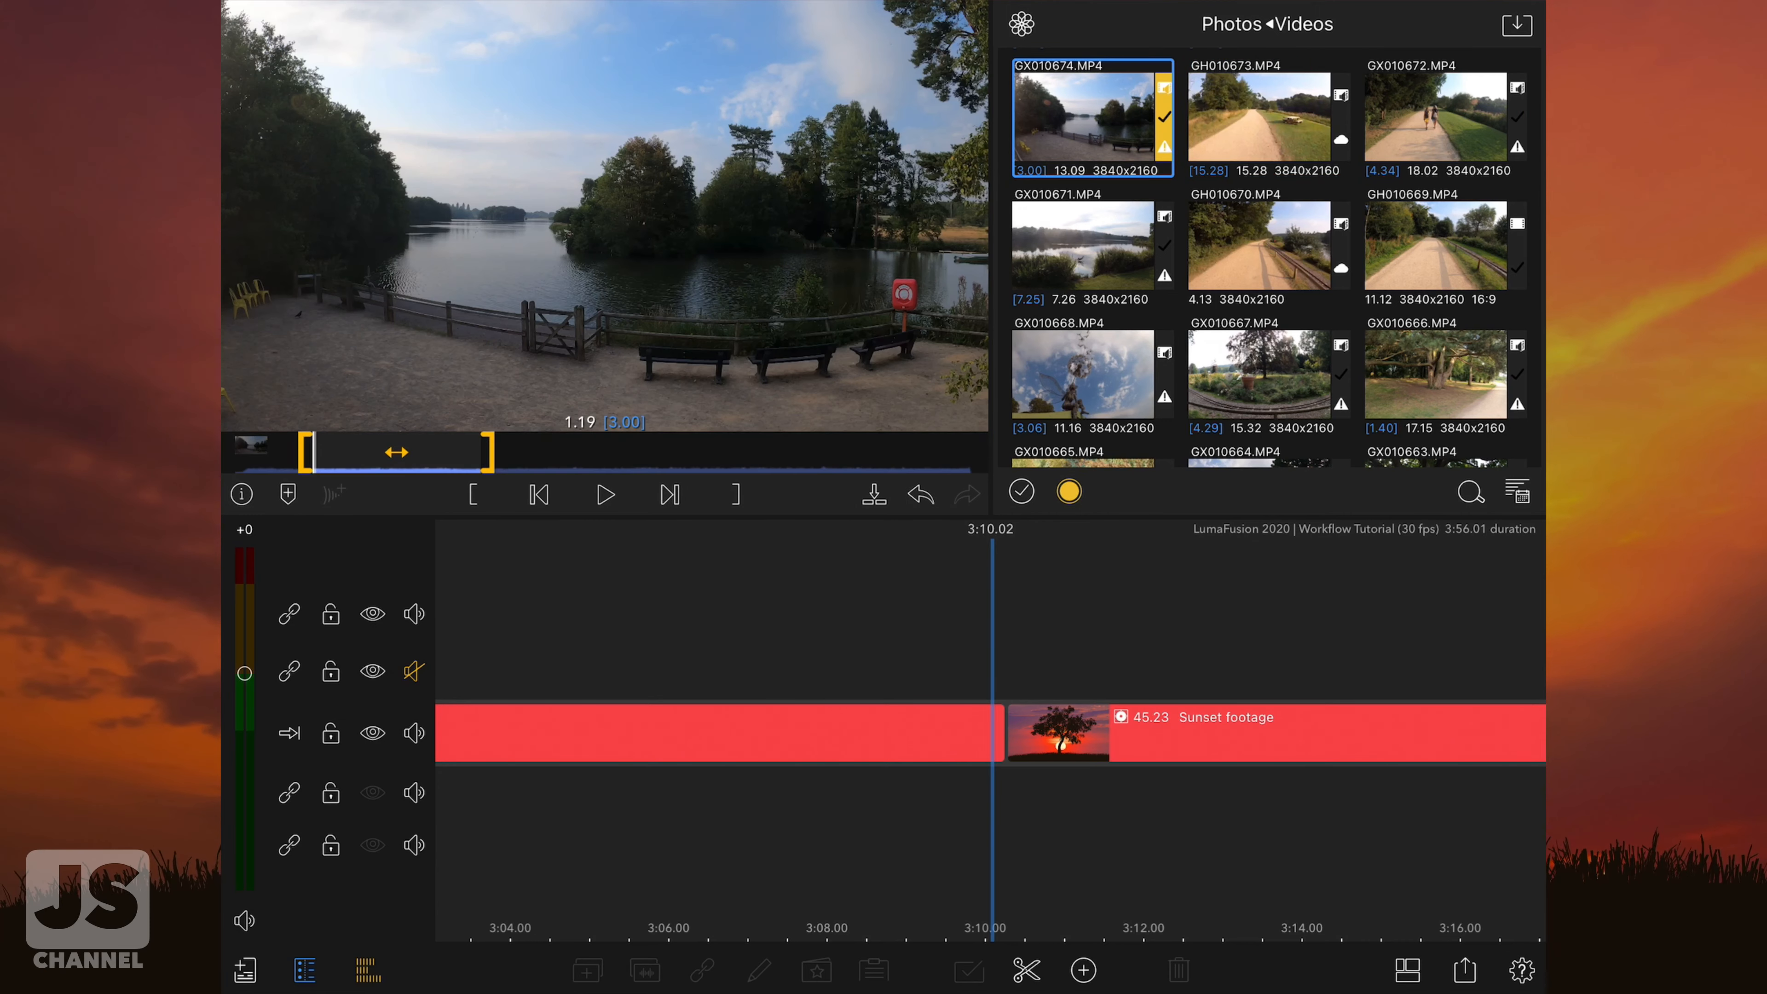